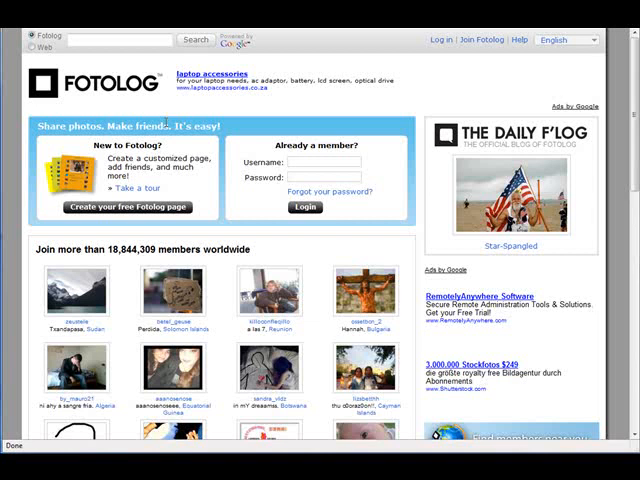
mouse_move(312, 210)
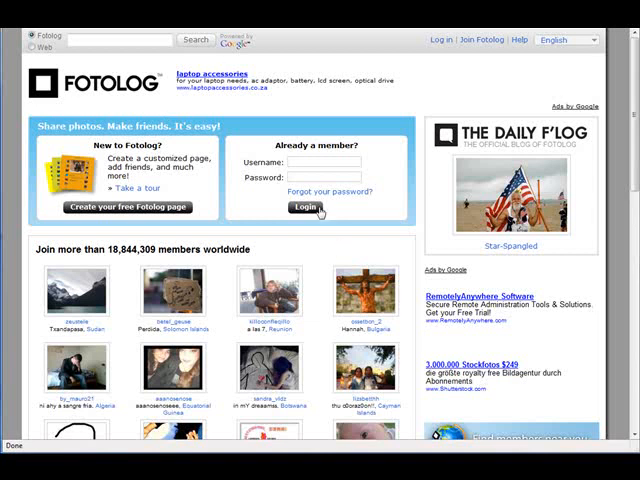
mouse_move(480, 40)
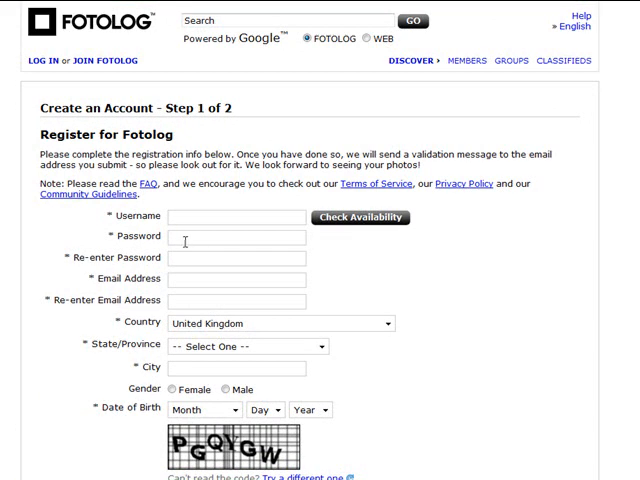
mouse_move(196, 294)
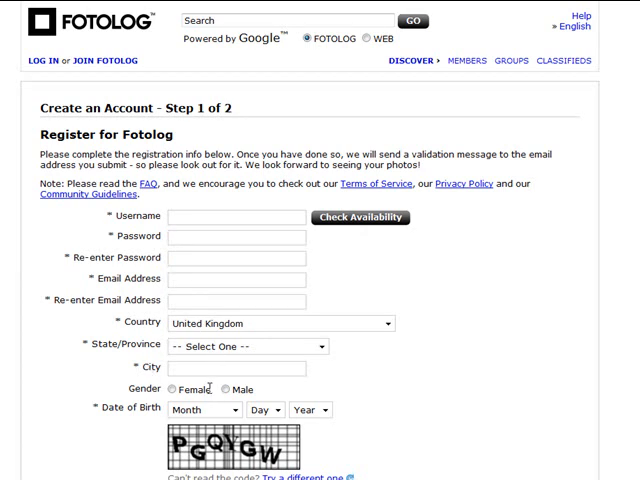
- Agree to the terms of service and check availability of the chosen username
scroll("down", 3)
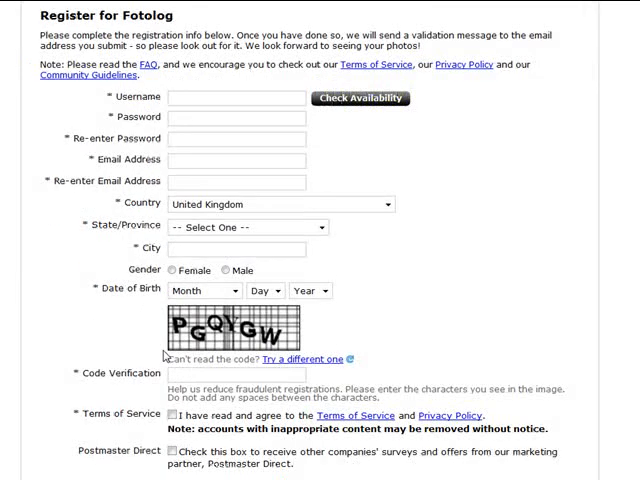
scroll("down", 3)
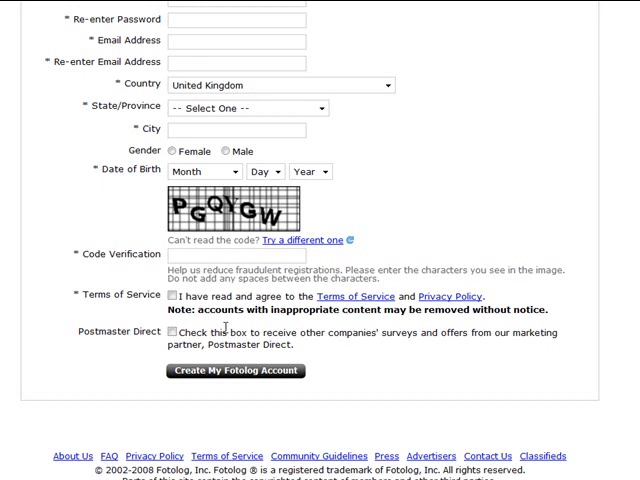
mouse_move(324, 356)
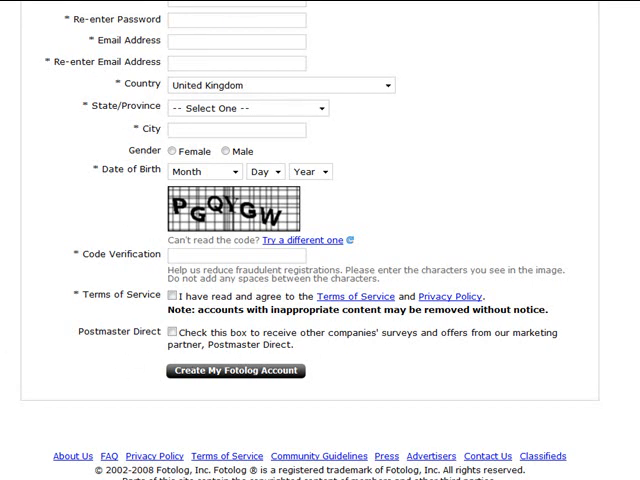
left_click(174, 332)
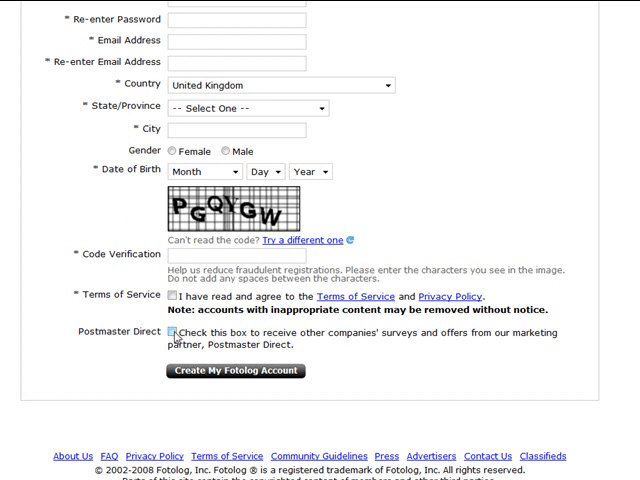
left_click(176, 332)
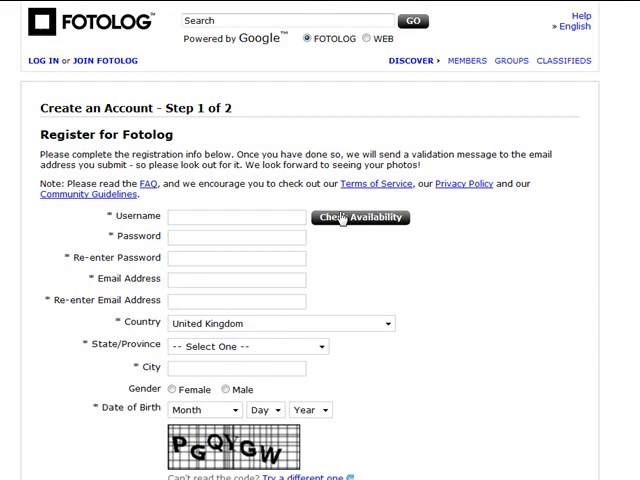
left_click(360, 218)
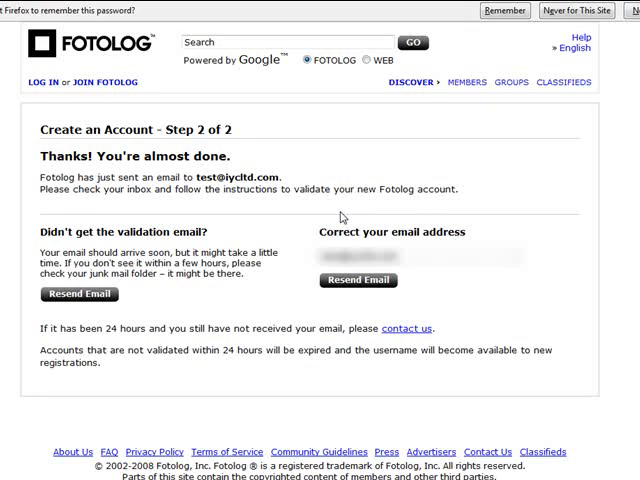
mouse_move(236, 288)
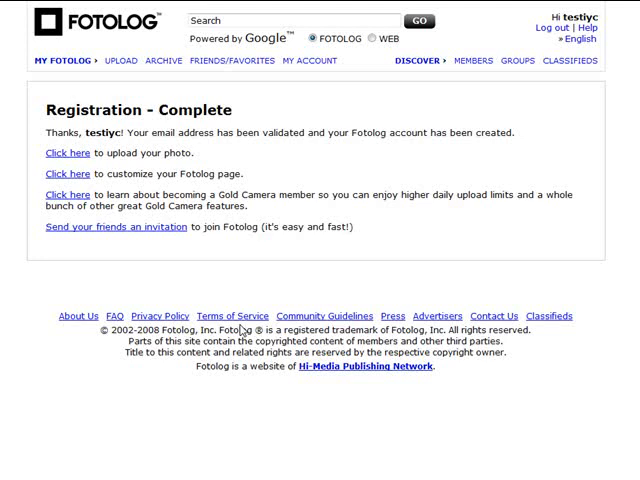
mouse_move(178, 252)
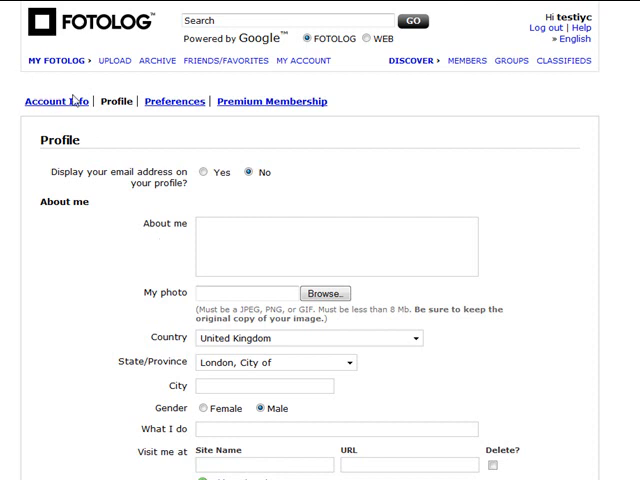
mouse_move(192, 164)
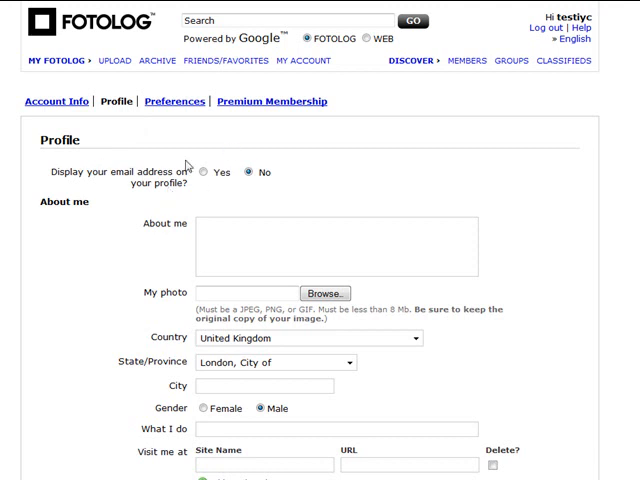
mouse_move(96, 184)
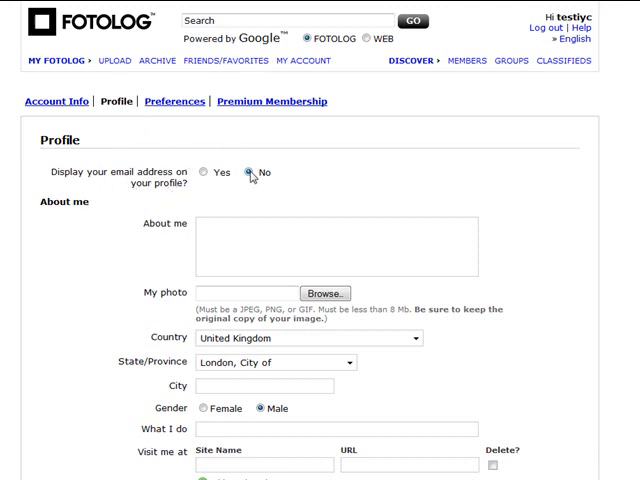
- Scroll the Profile form down past interests and websites to the password field above Update
scroll("down", 3)
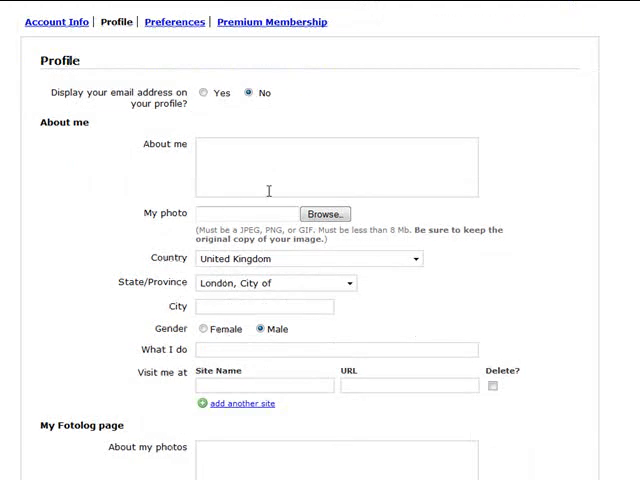
mouse_move(240, 74)
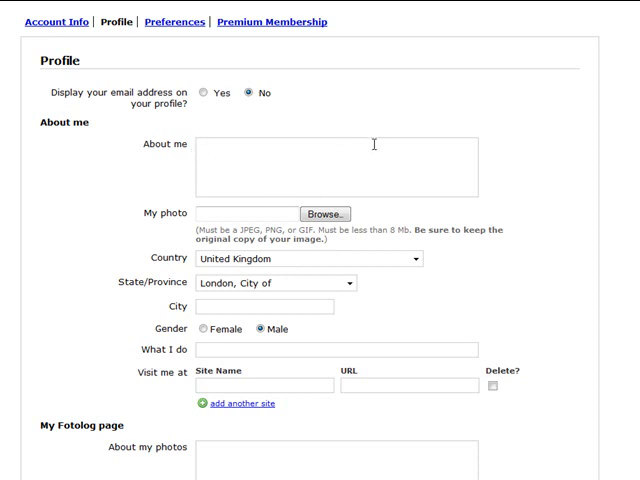
scroll("down", 3)
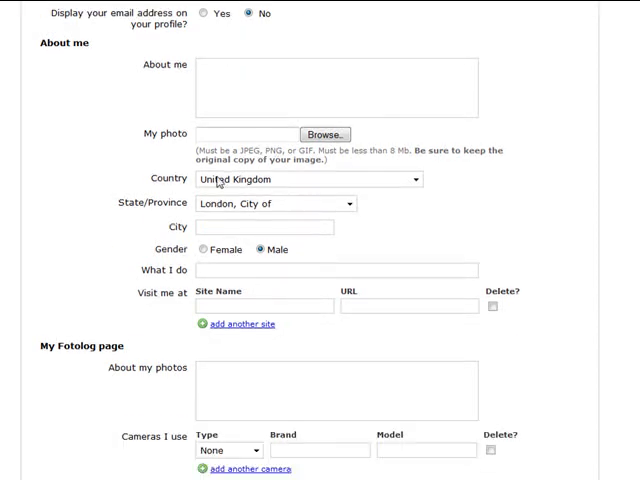
scroll("down", 3)
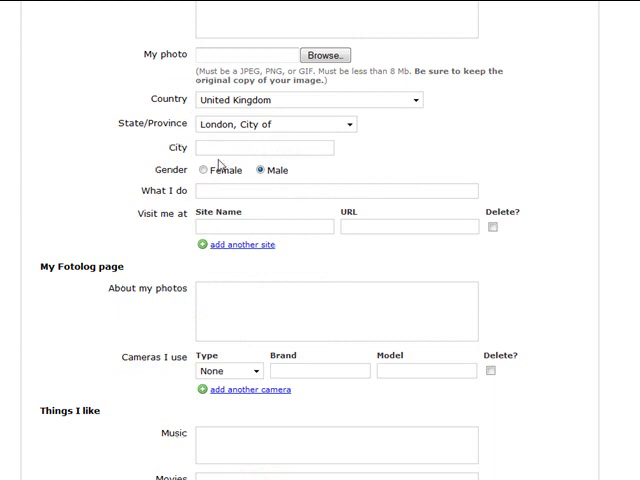
mouse_move(128, 220)
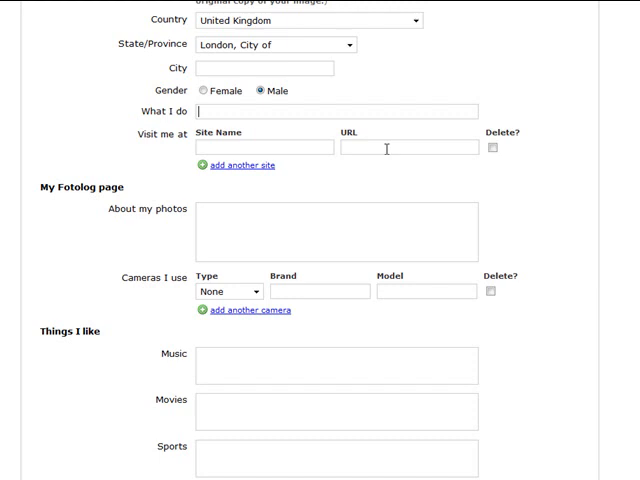
mouse_move(204, 152)
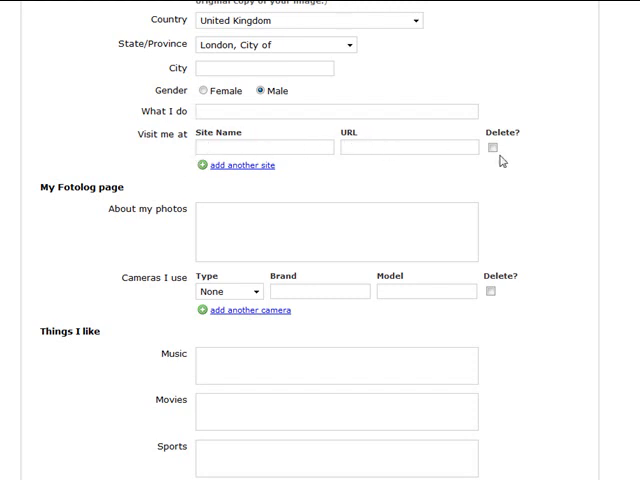
mouse_move(130, 88)
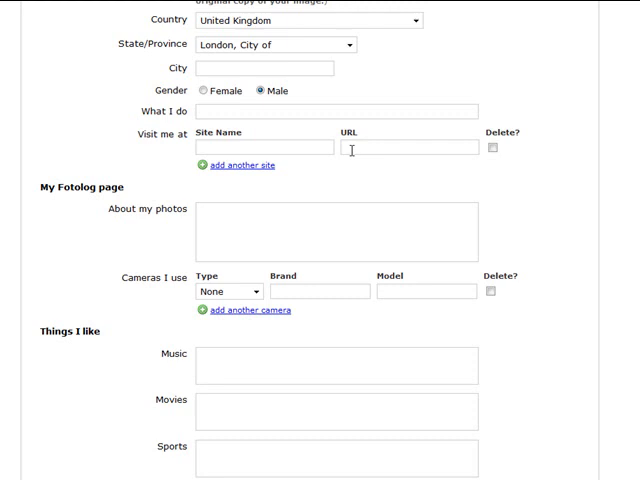
mouse_move(368, 148)
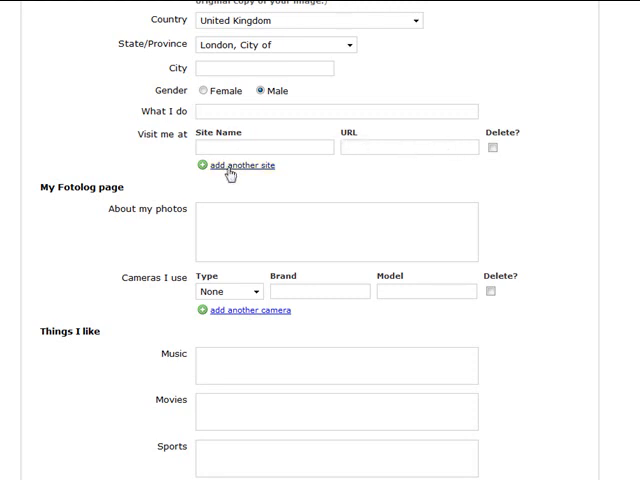
scroll("down", 3)
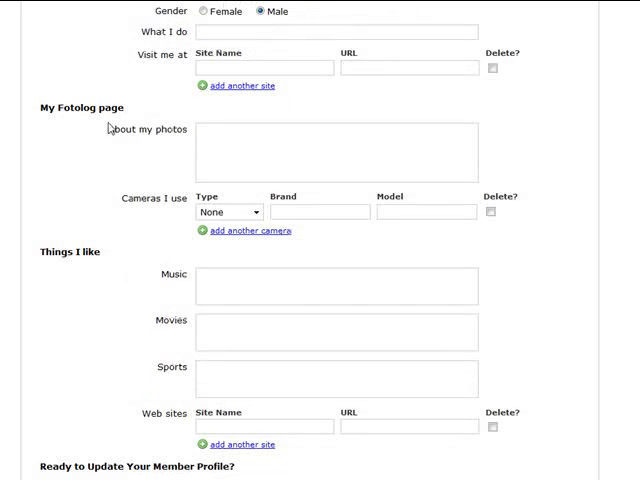
scroll("down", 3)
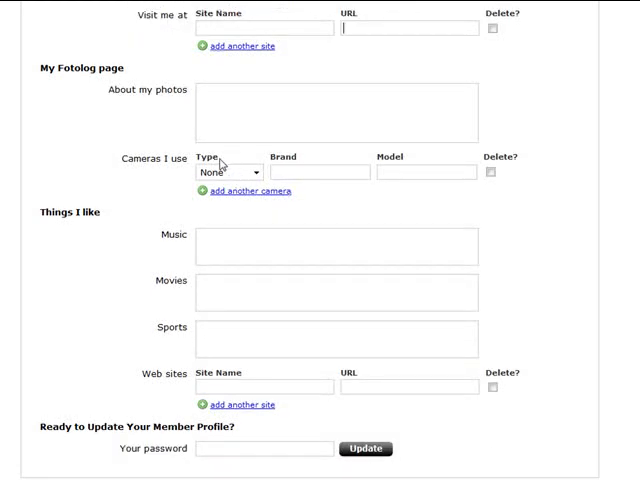
scroll("down", 3)
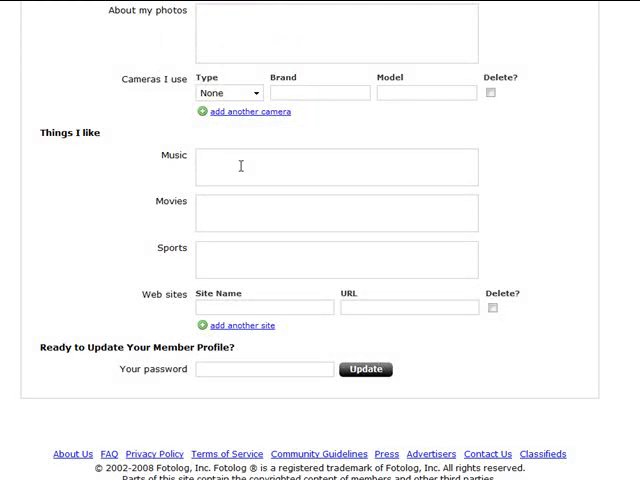
scroll("down", 3)
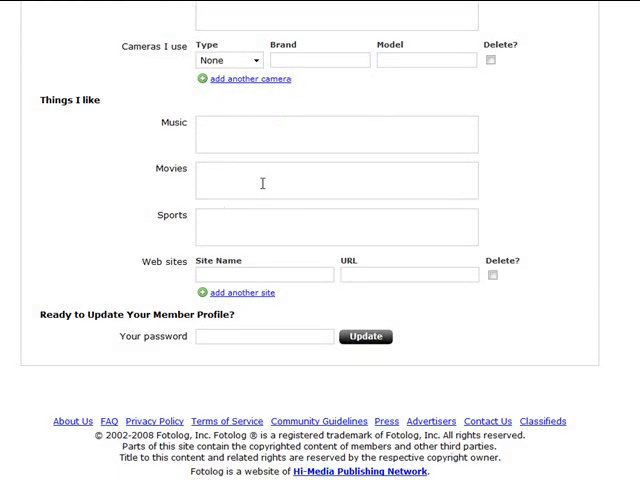
mouse_move(208, 110)
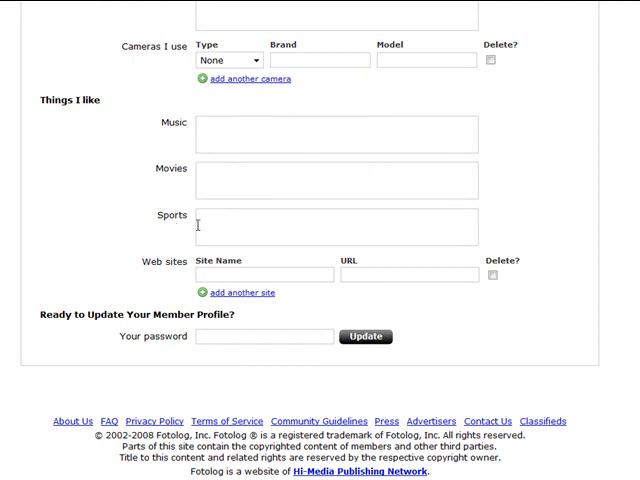
mouse_move(212, 136)
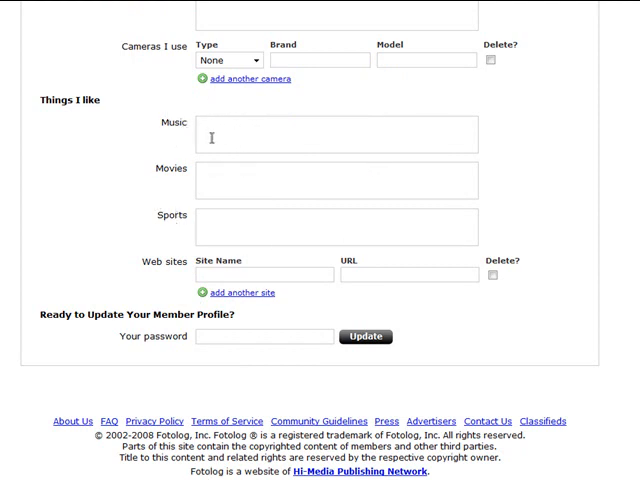
mouse_move(212, 290)
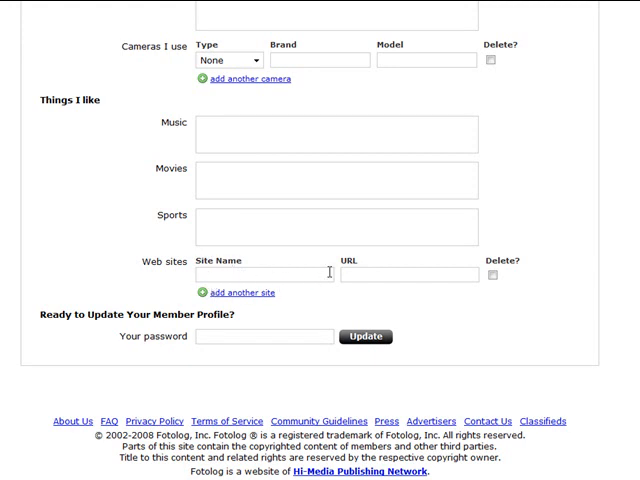
mouse_move(86, 180)
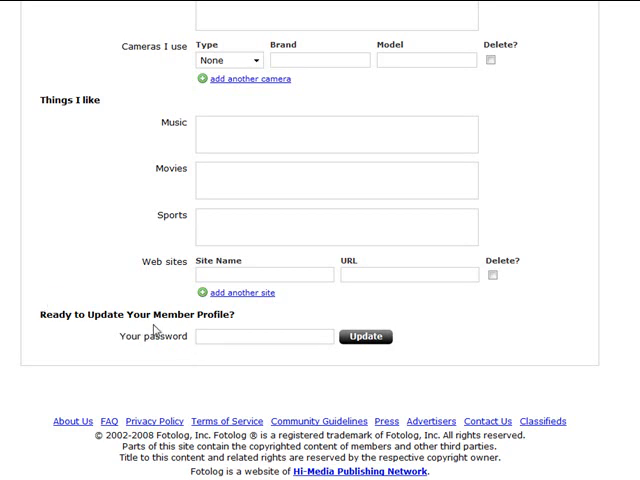
mouse_move(300, 354)
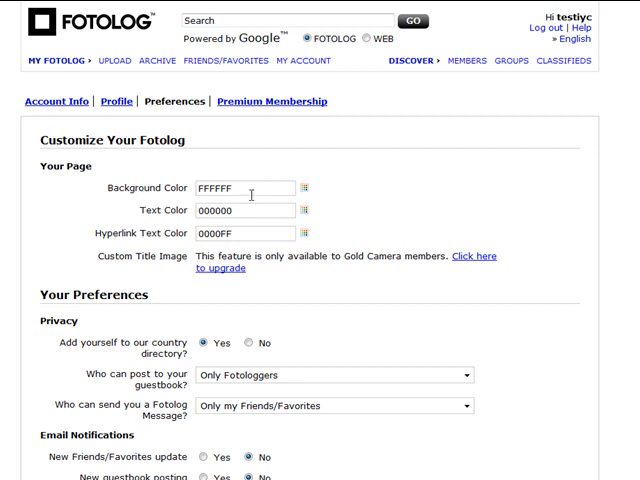
mouse_move(260, 234)
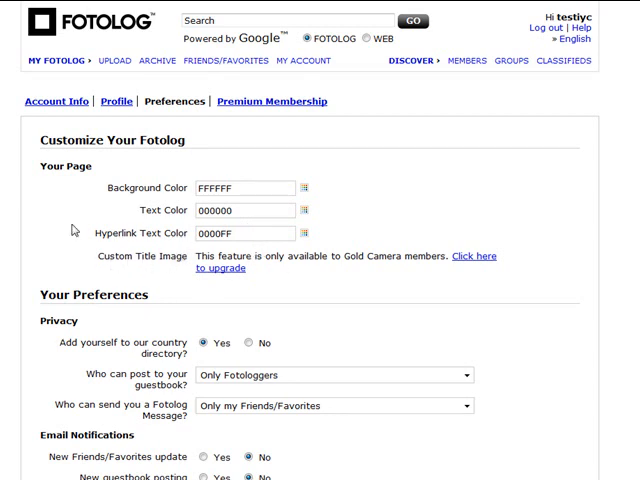
- Scroll through the Preferences page reviewing colours, privacy and email notification options
scroll("down", 3)
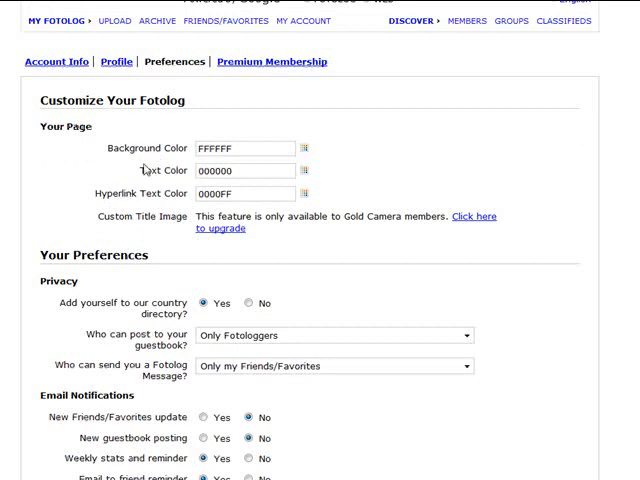
scroll("down", 3)
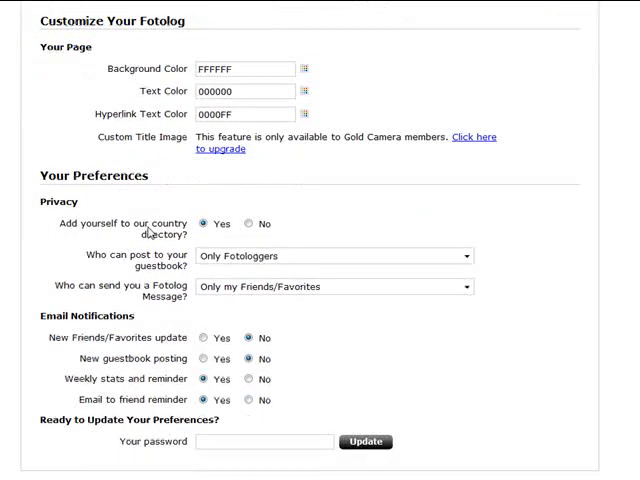
scroll("down", 3)
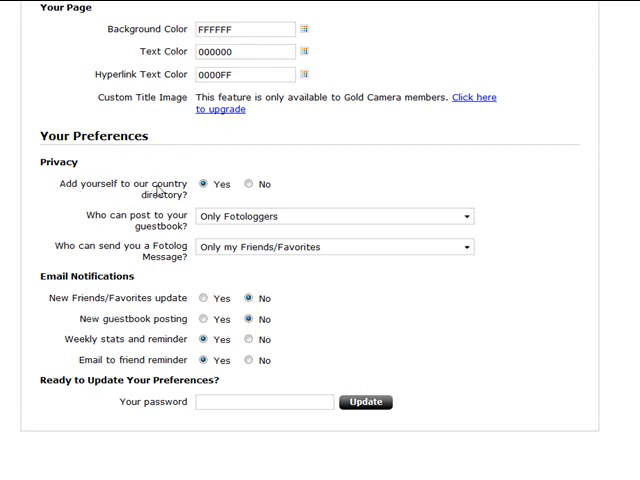
mouse_move(192, 196)
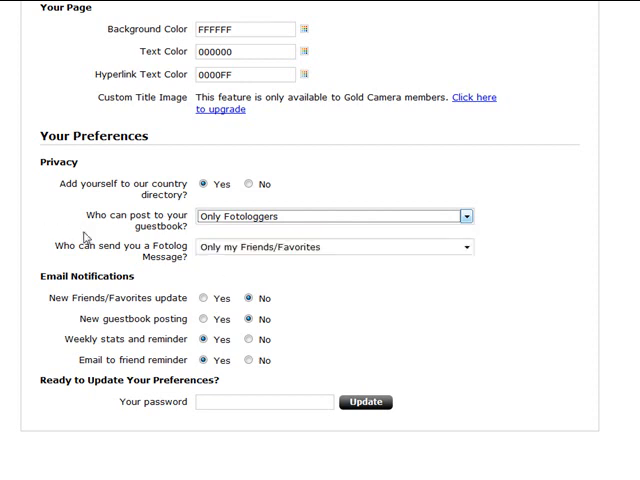
mouse_move(196, 264)
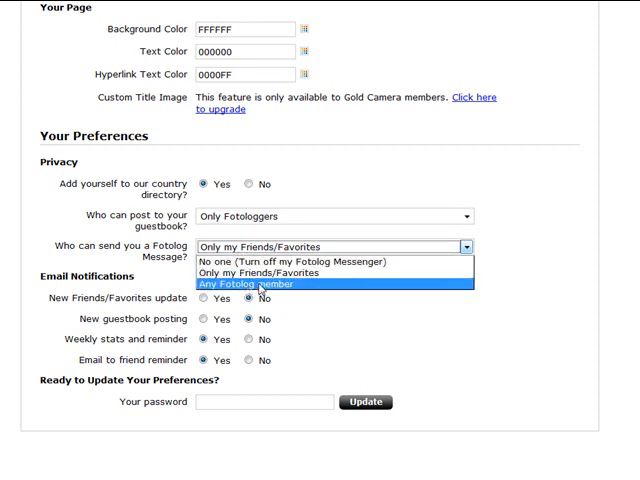
mouse_move(228, 300)
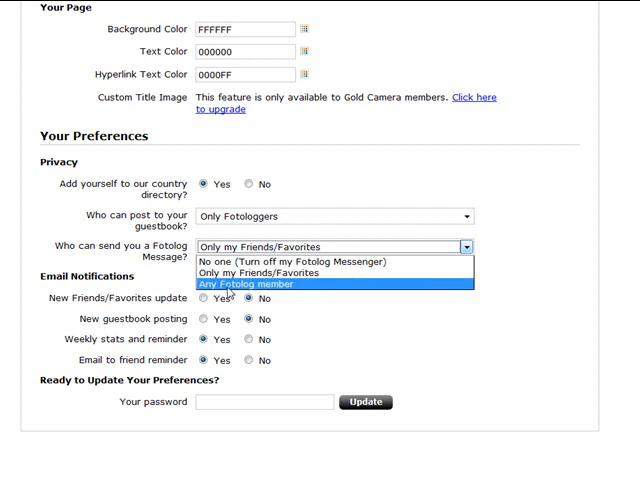
mouse_move(232, 304)
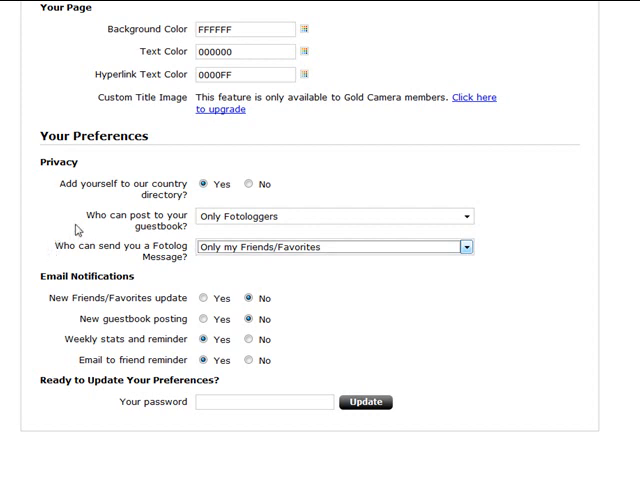
scroll("down", 3)
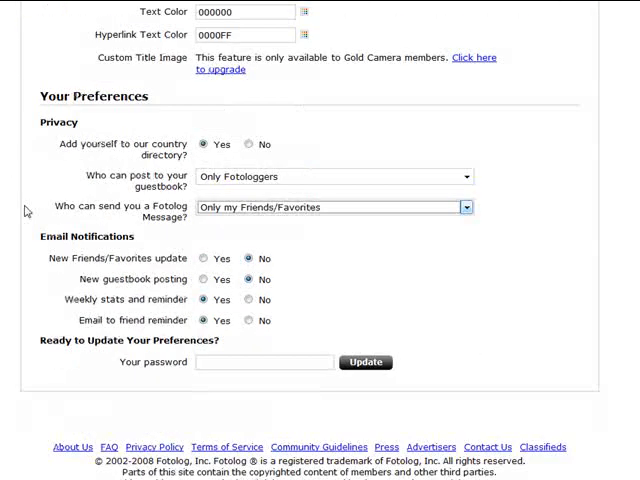
scroll("down", 3)
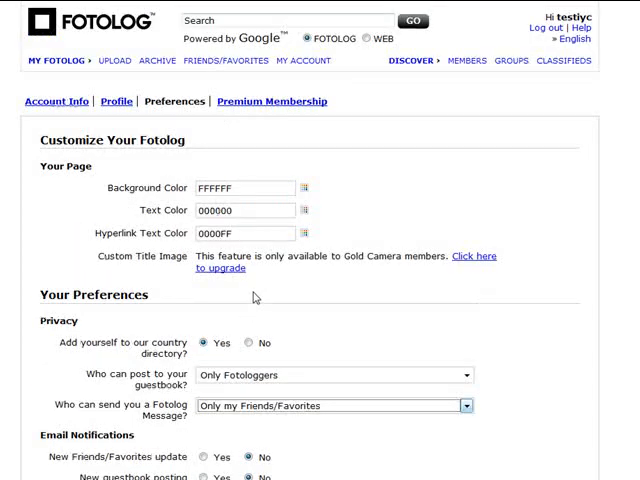
- View the Premium Membership page with Gold Camera upgrades at $5, $25 and $45
left_click(280, 100)
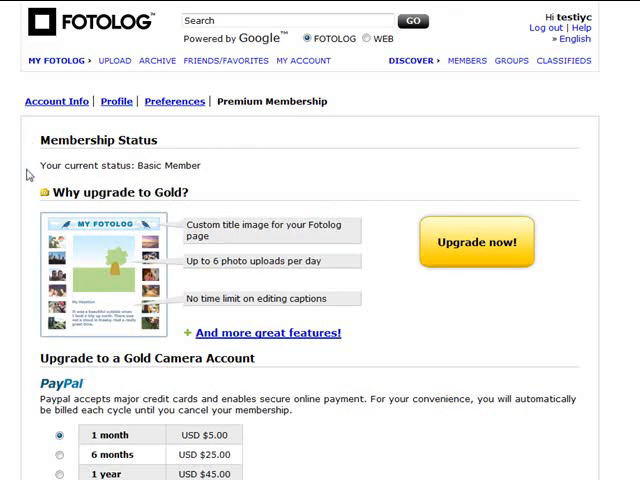
scroll("down", 3)
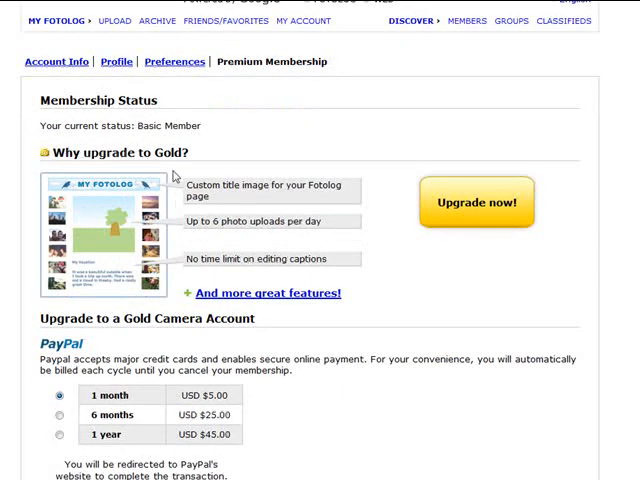
mouse_move(36, 216)
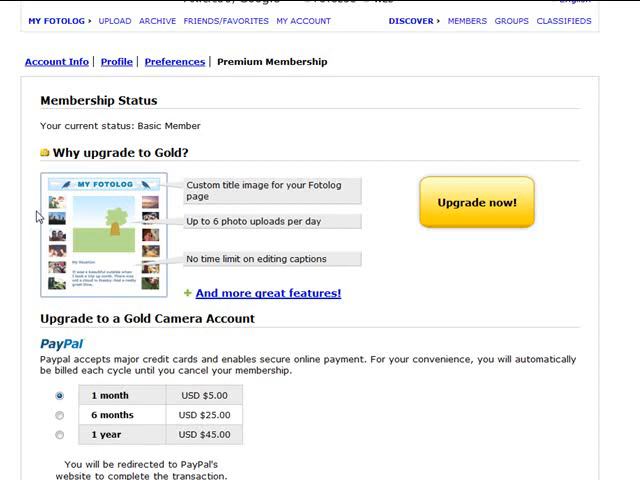
mouse_move(180, 228)
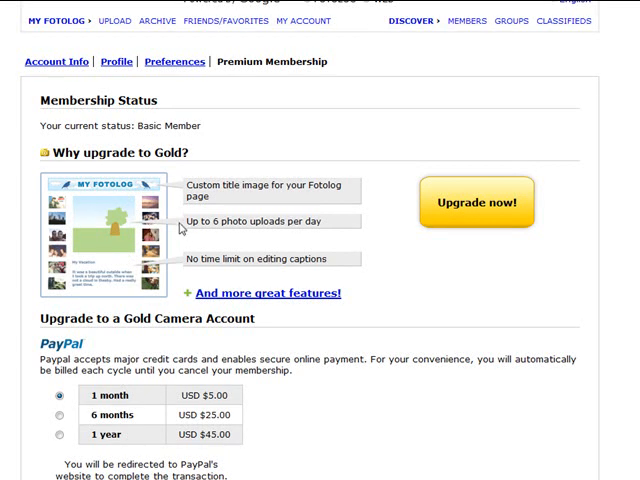
mouse_move(332, 230)
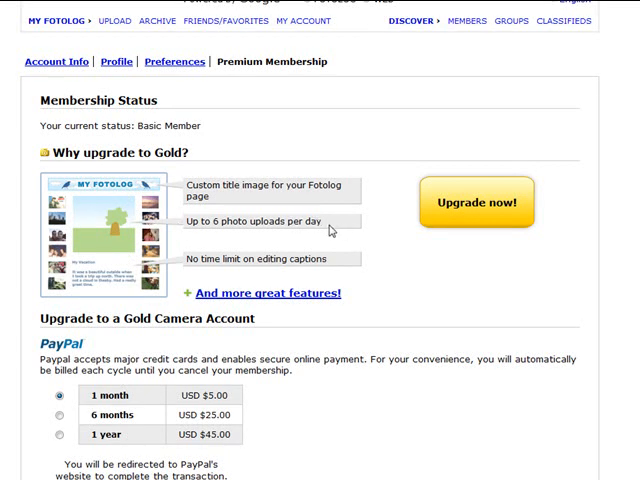
mouse_move(140, 292)
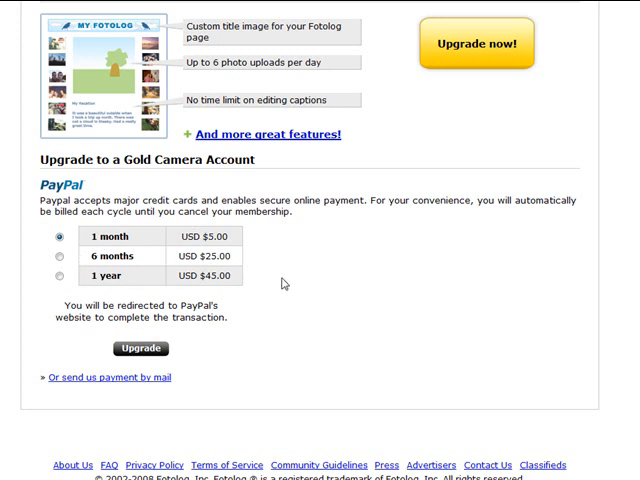
scroll("down", 3)
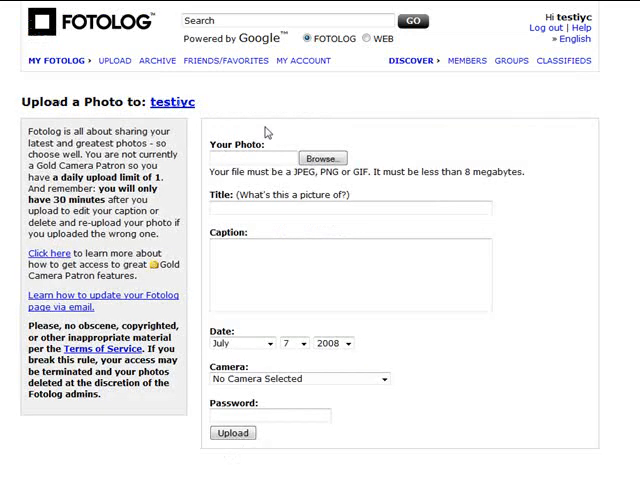
mouse_move(278, 138)
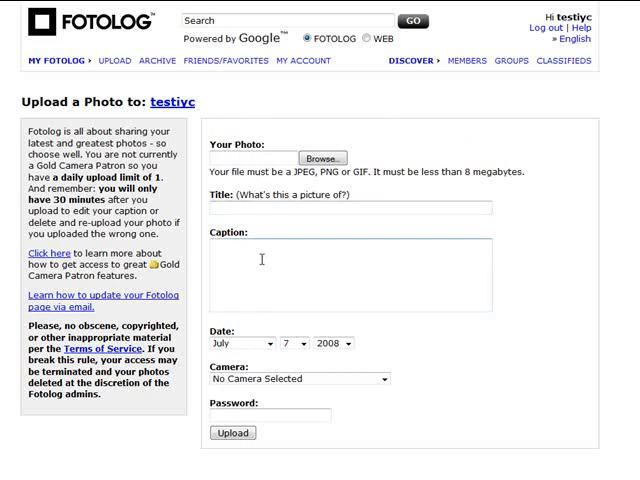
- Review the Upload a Photo form and leave its camera set to none
scroll("down", 3)
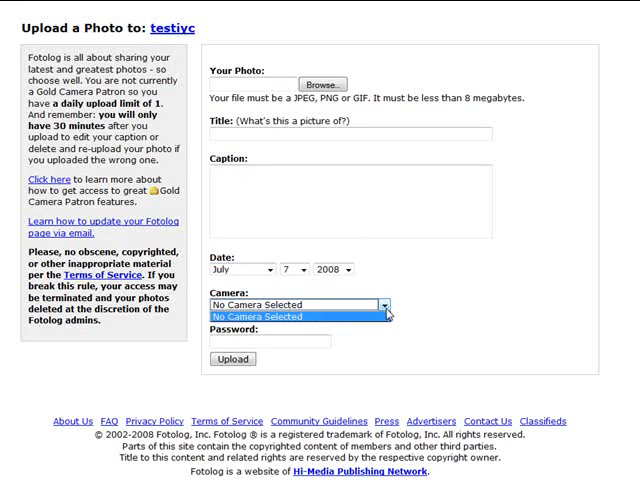
left_click(280, 316)
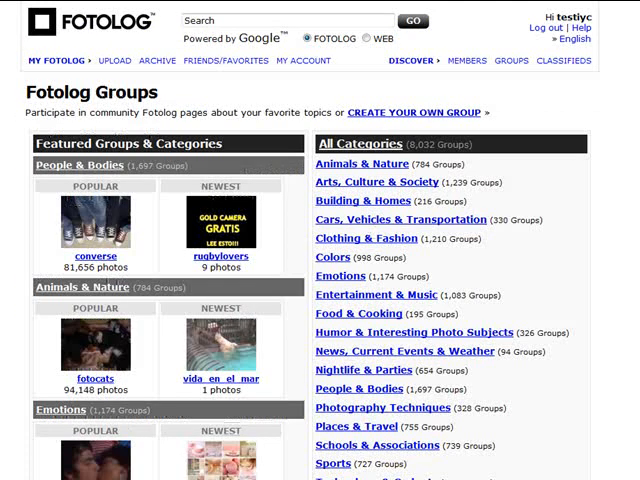
mouse_move(380, 76)
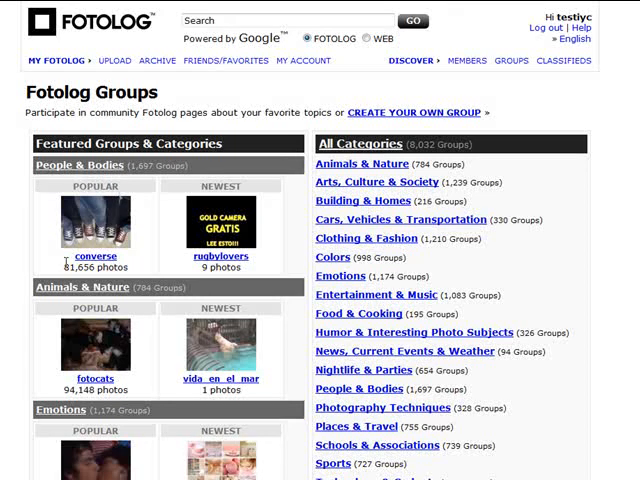
mouse_move(78, 196)
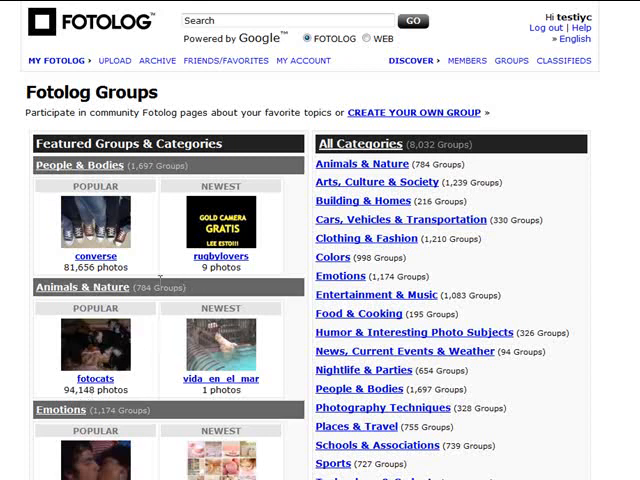
mouse_move(328, 188)
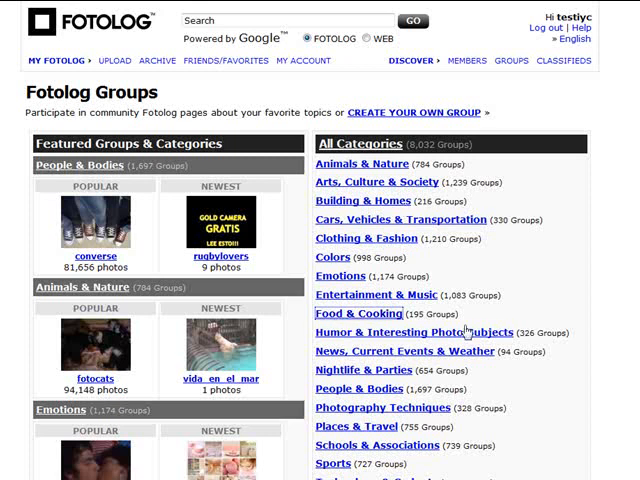
- Browse the Food & Cooking groups category through food, starbucks, cafe, cooking and cakes
left_click(358, 314)
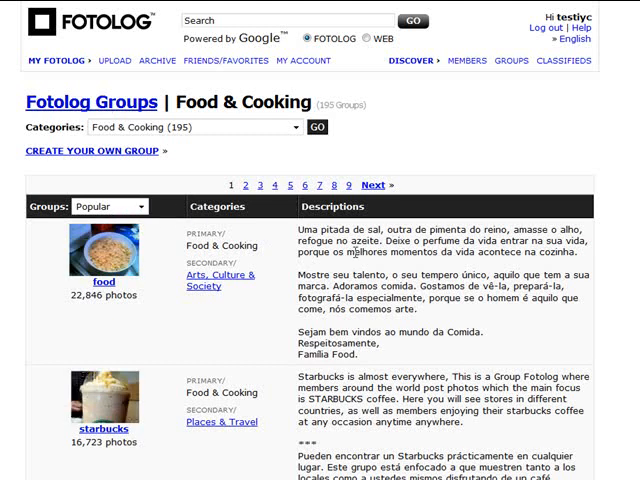
scroll("down", 3)
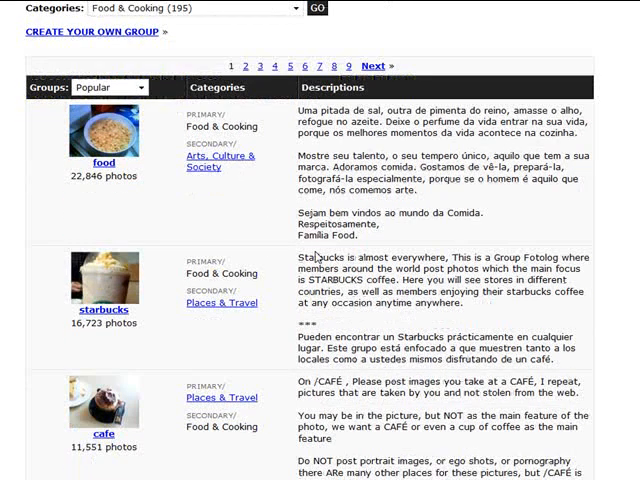
scroll("down", 3)
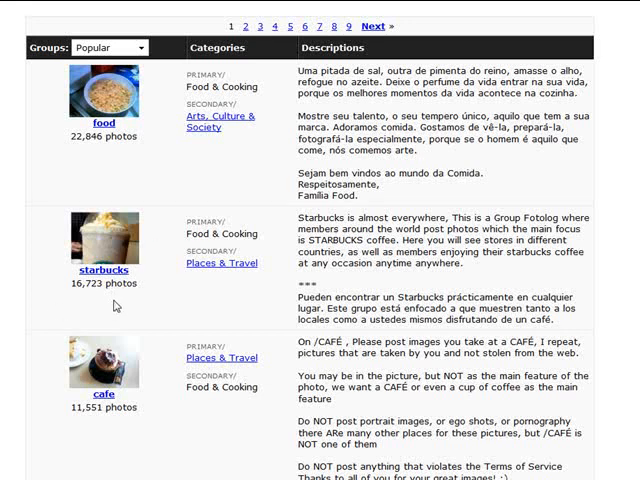
scroll("down", 3)
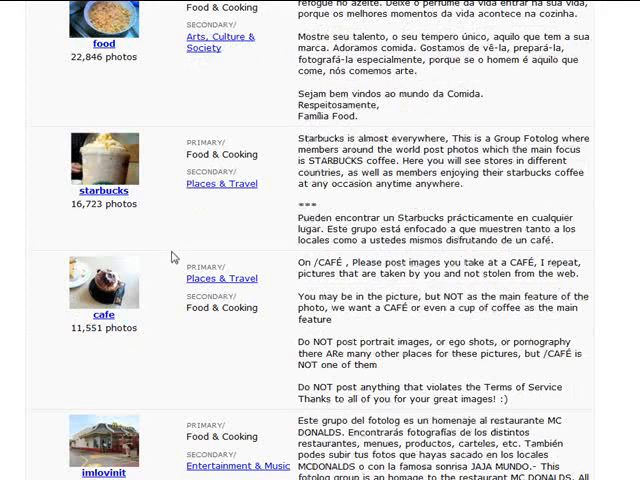
scroll("down", 3)
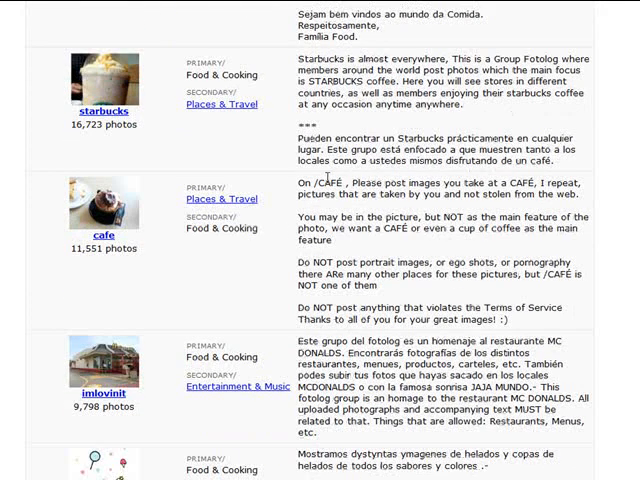
scroll("down", 3)
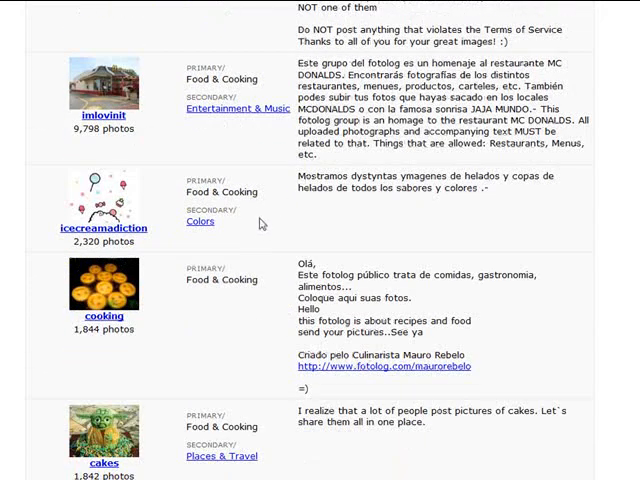
scroll("down", 3)
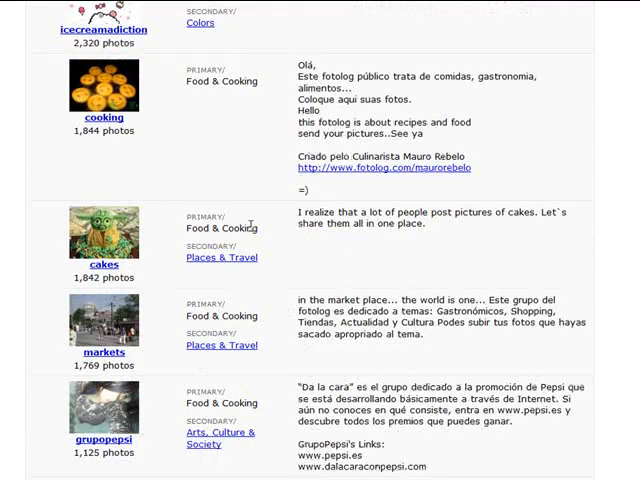
scroll("down", 3)
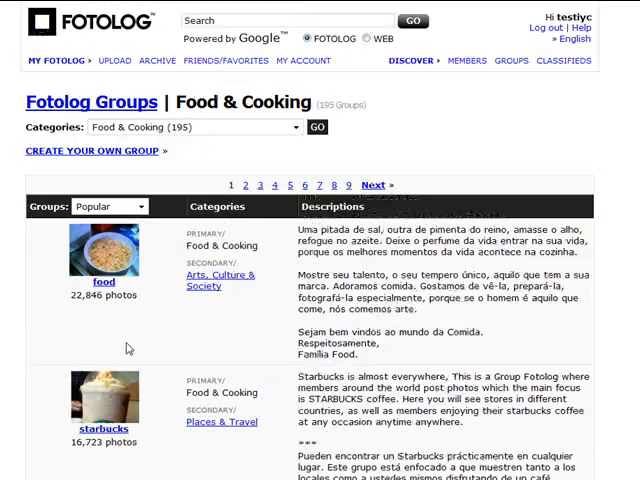
mouse_move(136, 276)
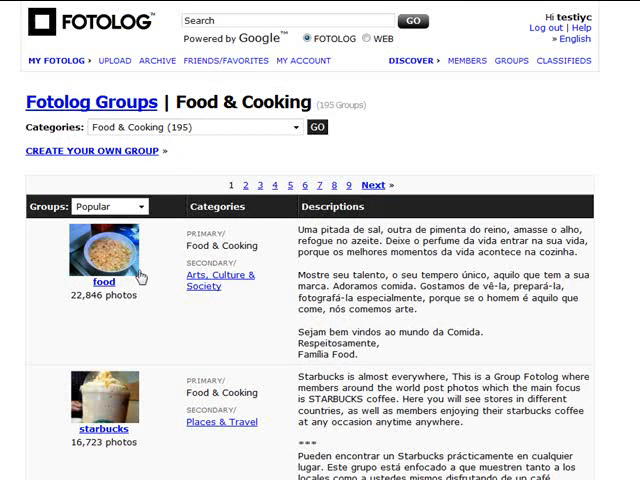
mouse_move(458, 202)
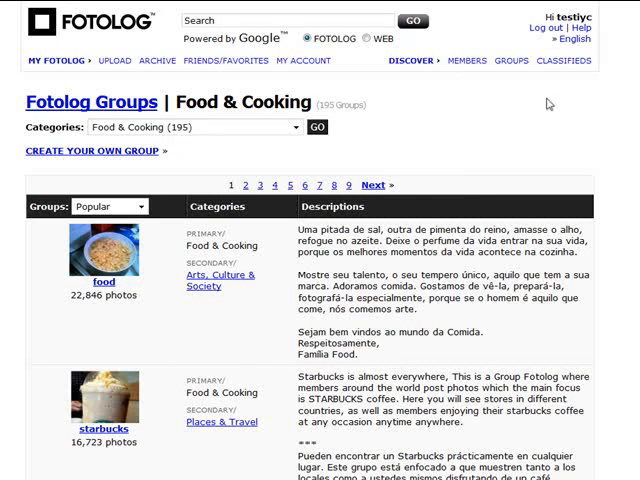
mouse_move(550, 104)
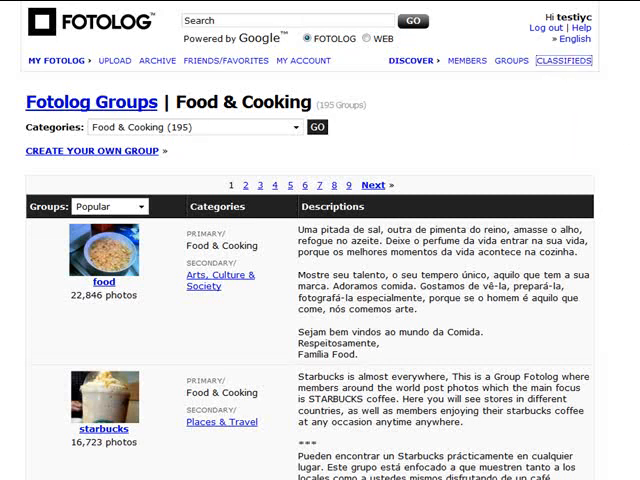
- Show the classifieds for United States instead of South Africa and scroll the listings
left_click(576, 68)
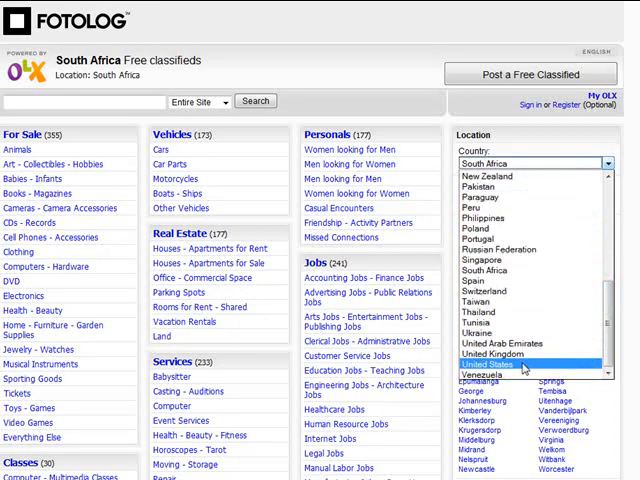
left_click(494, 364)
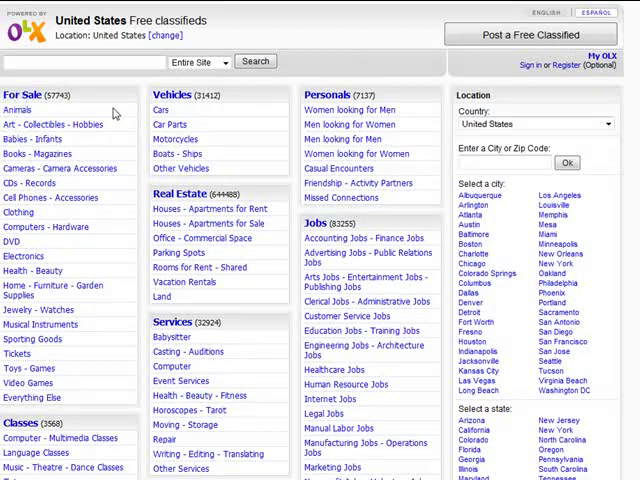
scroll("down", 3)
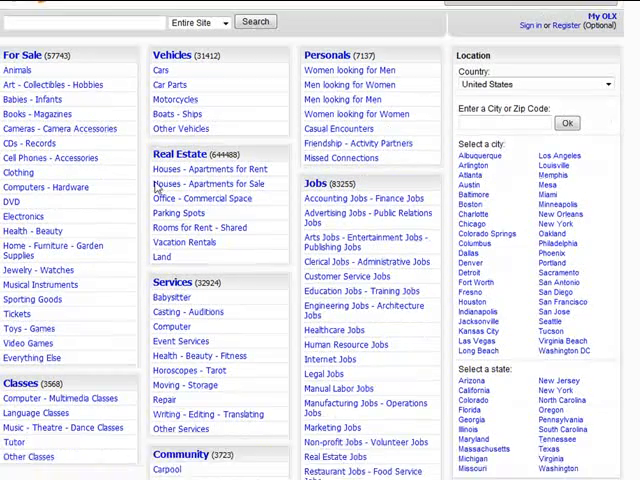
scroll("down", 3)
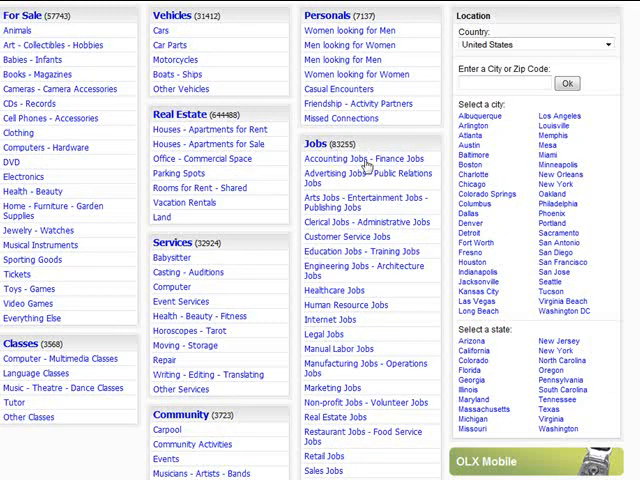
scroll("down", 3)
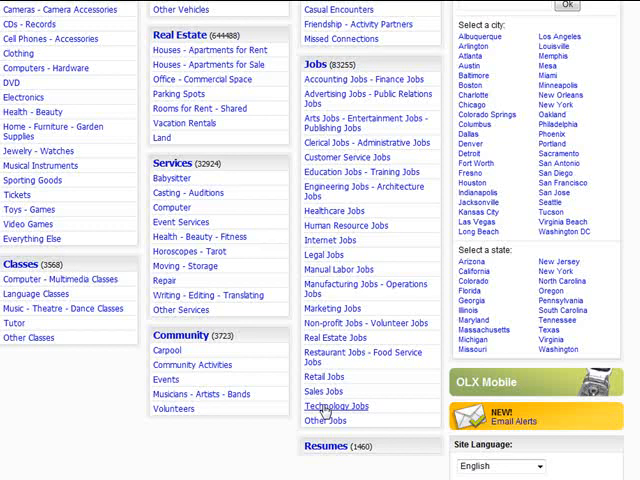
mouse_move(280, 188)
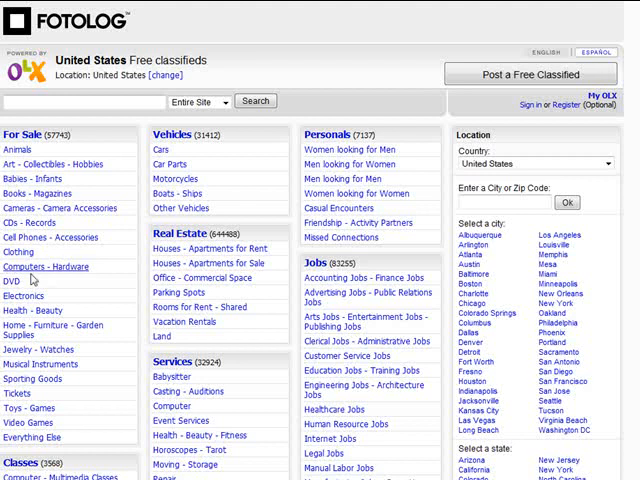
mouse_move(32, 192)
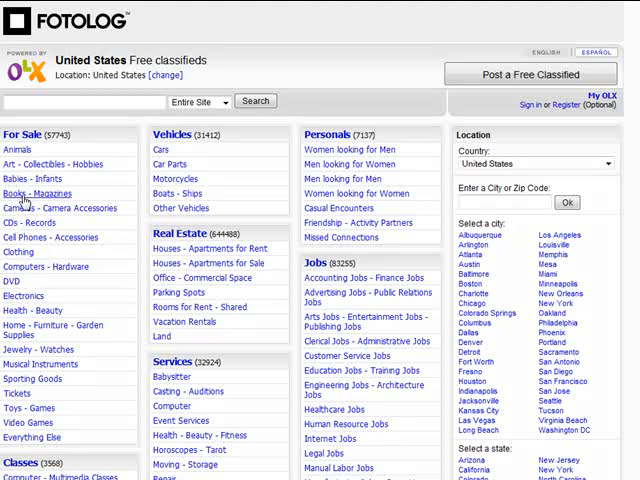
mouse_move(22, 252)
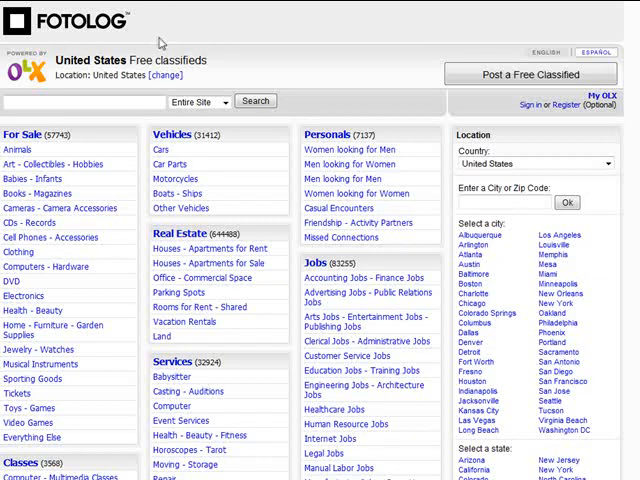
mouse_move(48, 78)
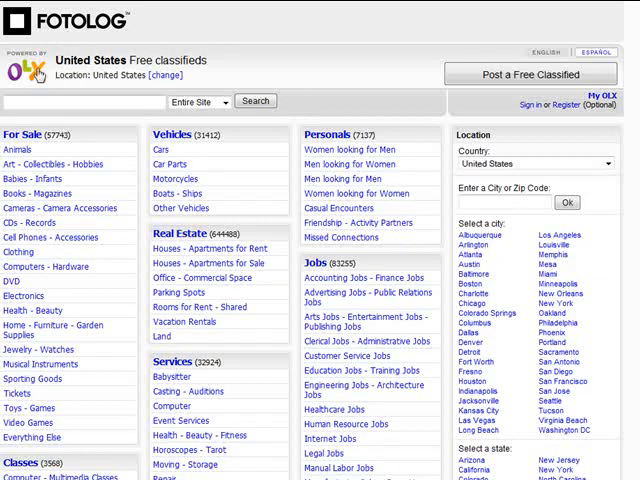